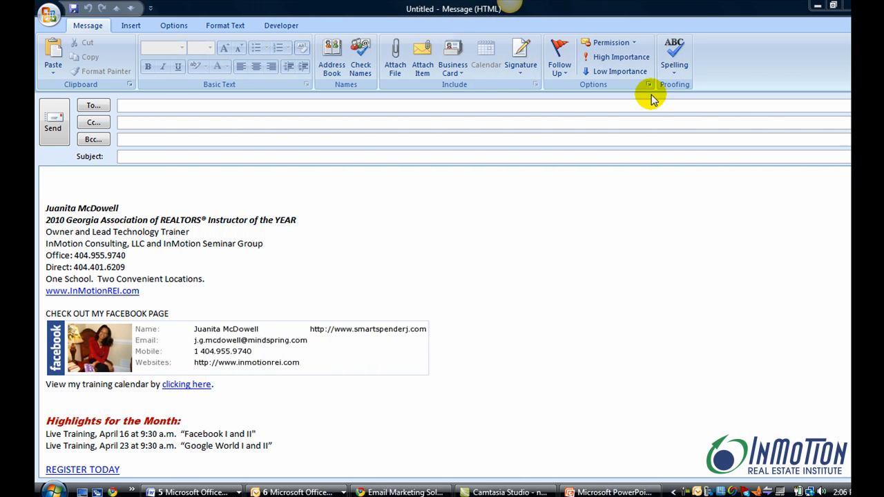
pyautogui.moveTo(254, 183)
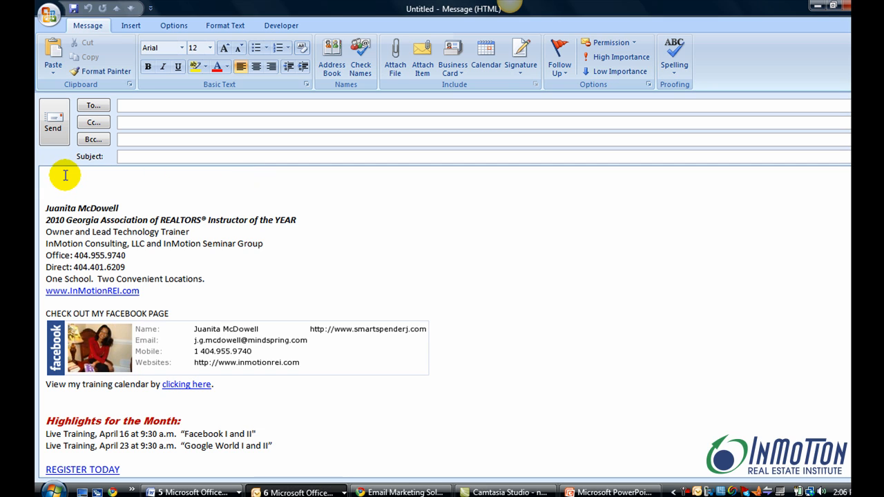
# Step: Bring up the shortcut menu with Paste at the top of the empty message body
pyautogui.click(49, 185)
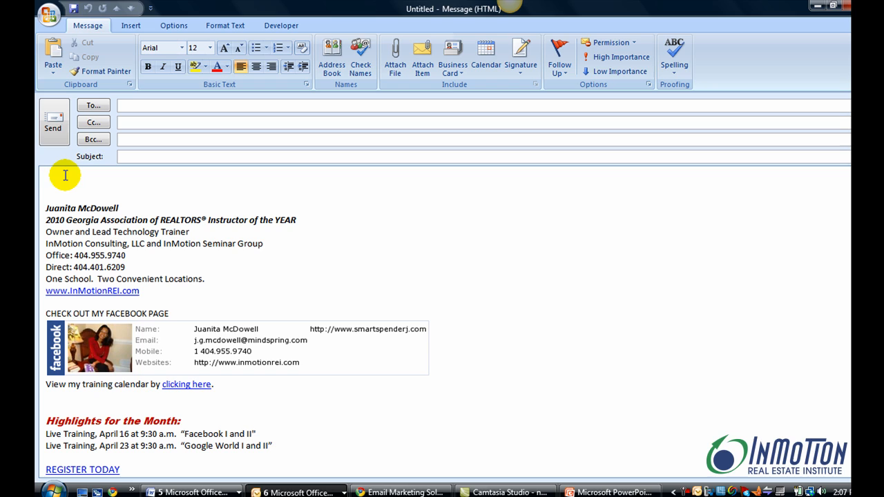
pyautogui.click(55, 184)
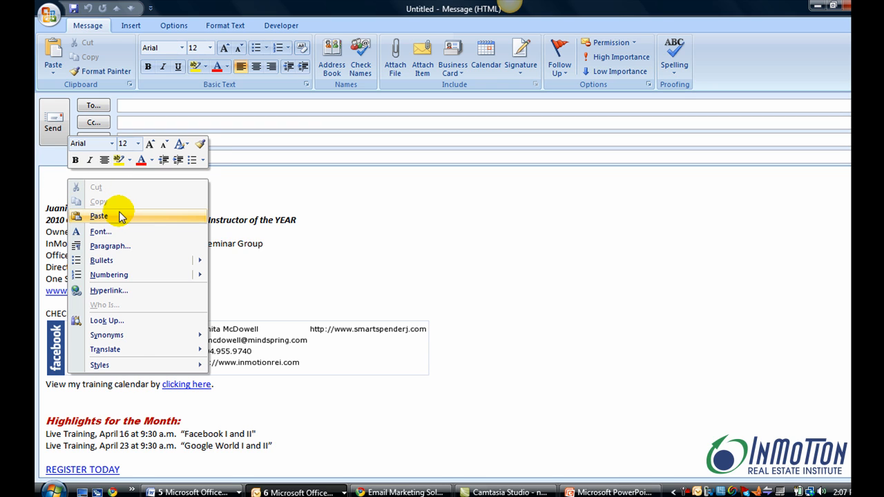
# Step: Paste the four sets of office driving directions, then show the Quick Parts gallery from Insert
pyautogui.click(99, 216)
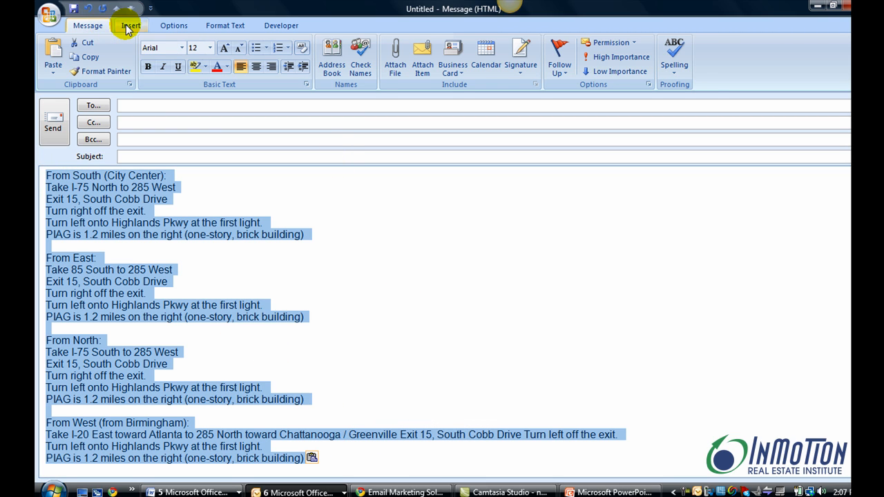
pyautogui.click(131, 25)
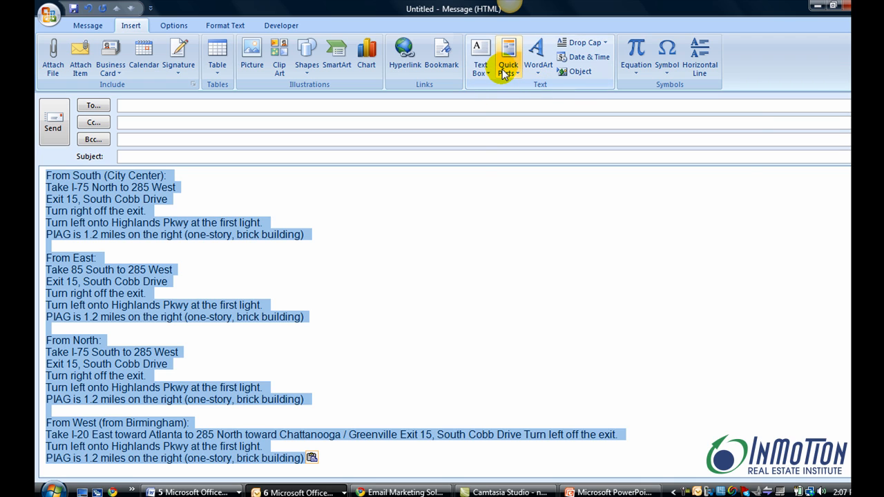
pyautogui.click(508, 55)
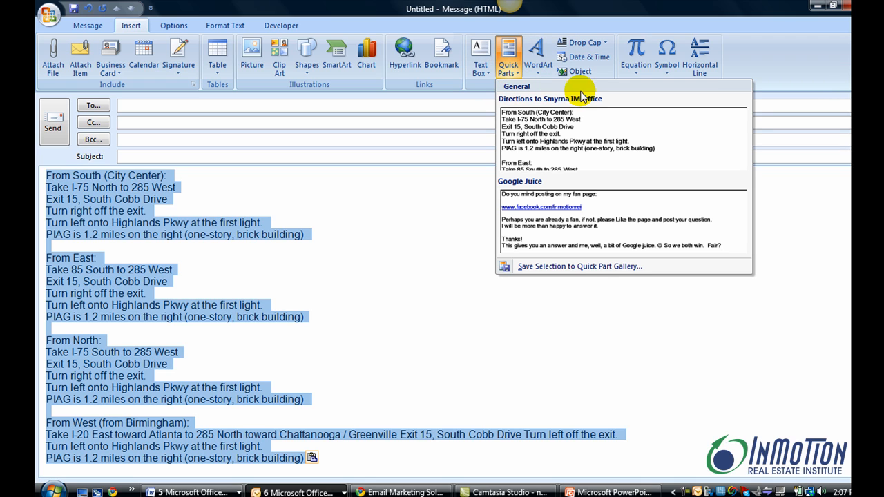
pyautogui.moveTo(590, 269)
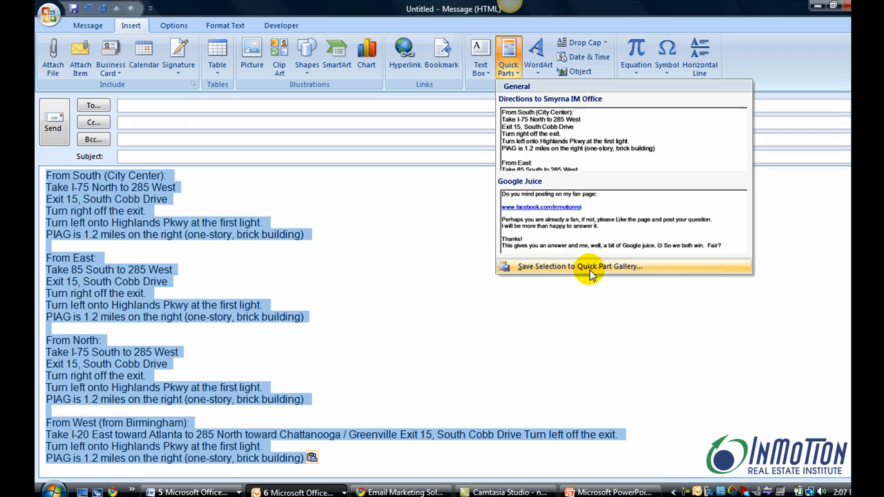
# Step: Save the pasted directions as a Quick Part named 'Directions to InMotion Smyrna'
pyautogui.click(580, 266)
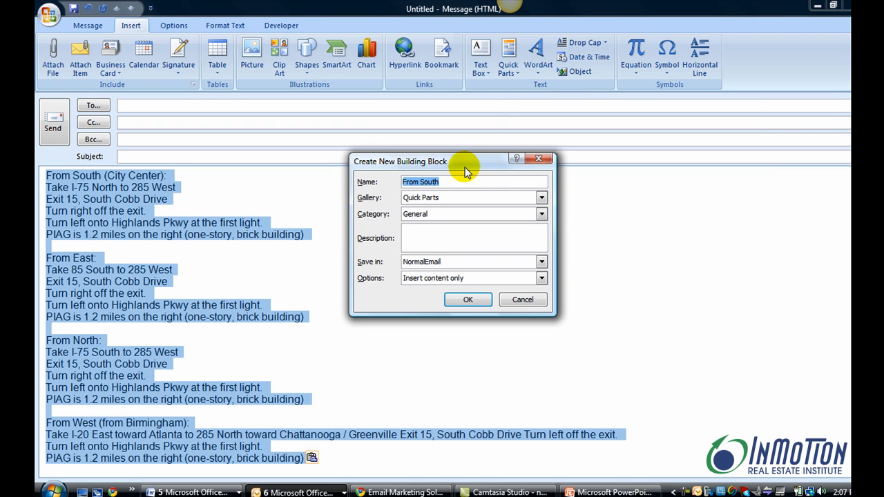
pyautogui.write('Directions to InMotion S')
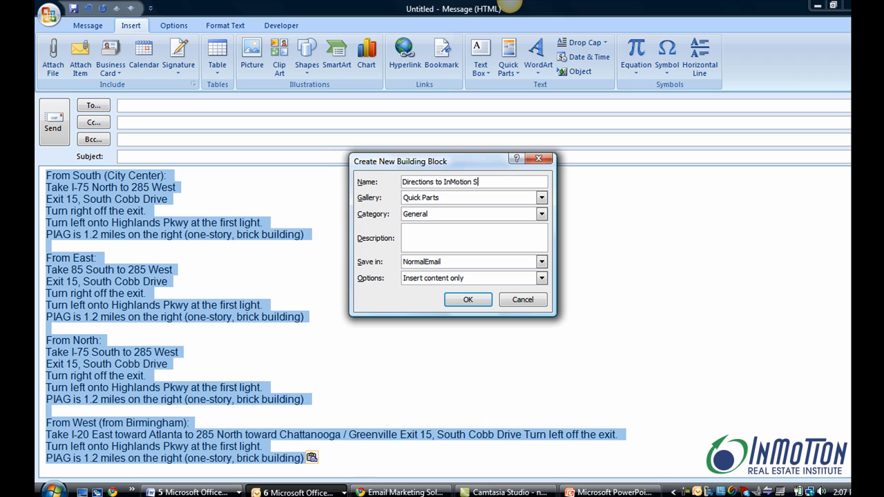
pyautogui.write('myrna')
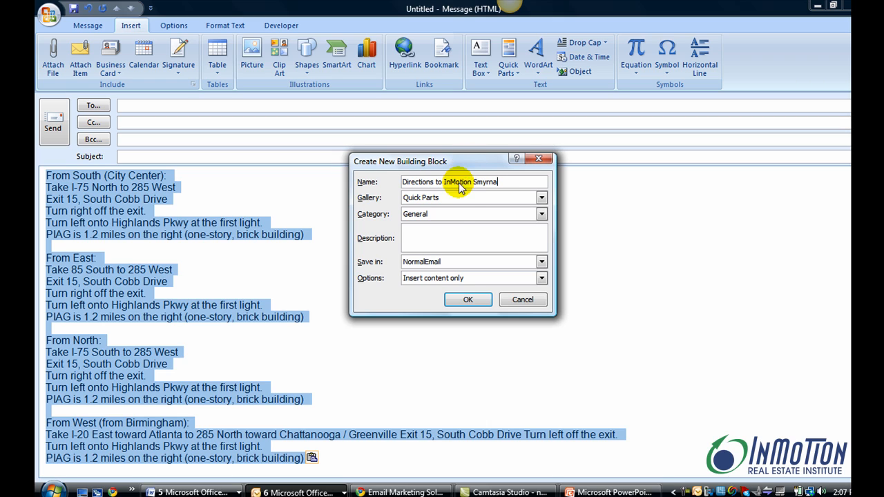
pyautogui.moveTo(475, 225)
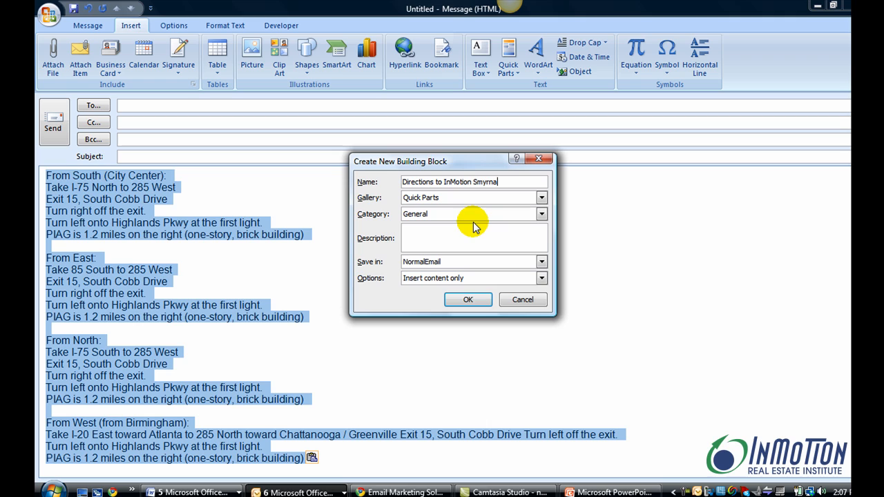
pyautogui.click(468, 299)
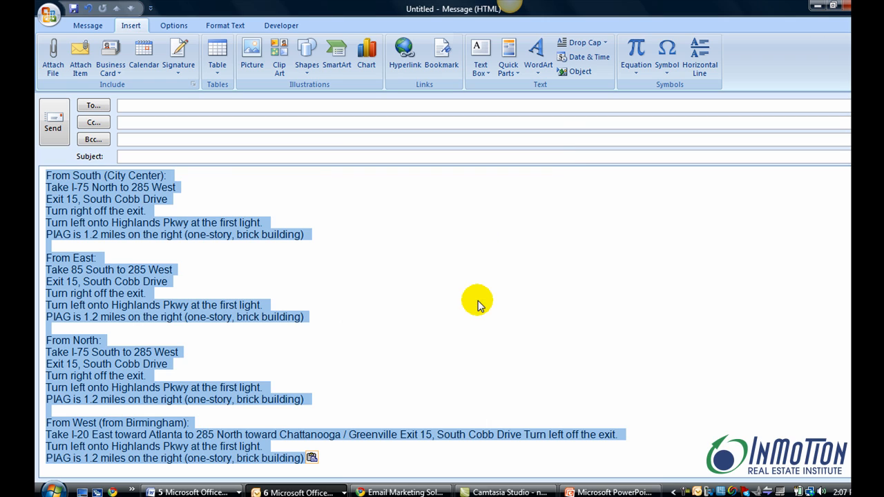
pyautogui.moveTo(169, 239)
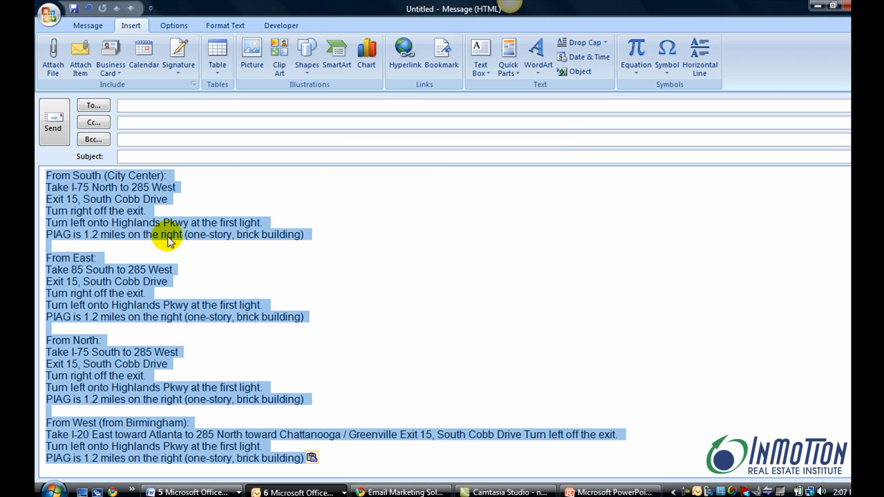
pyautogui.moveTo(389, 196)
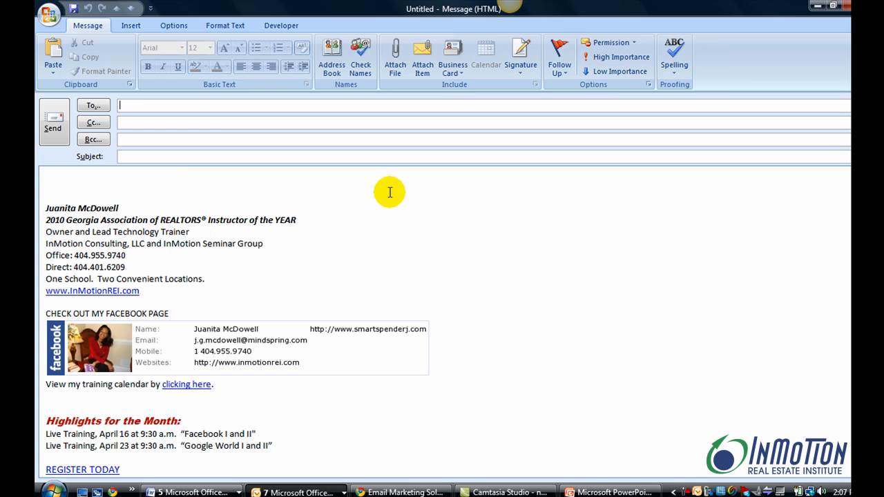
pyautogui.moveTo(67, 179)
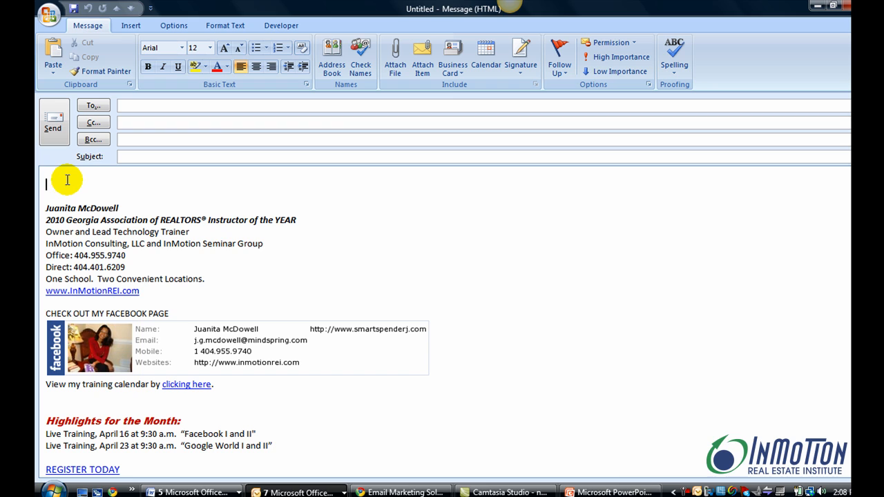
pyautogui.moveTo(131, 25)
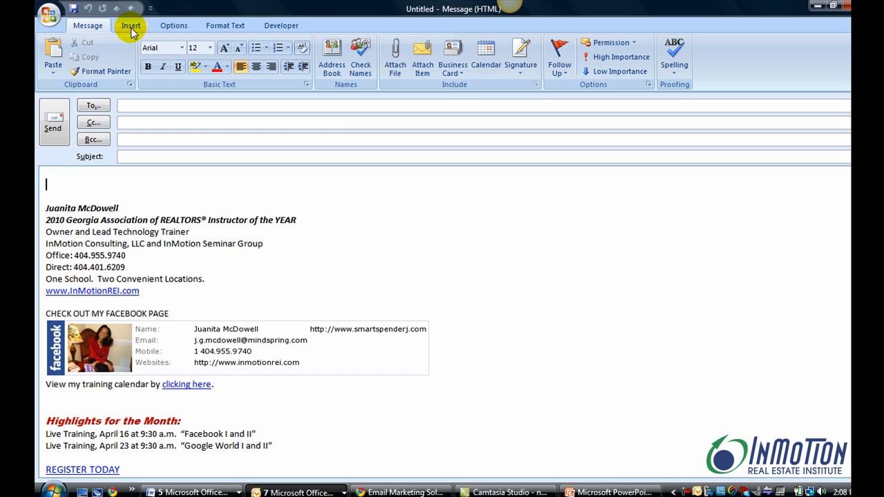
# Step: Show the Quick Parts gallery in the new message to insert the Smyrna directions
pyautogui.click(131, 25)
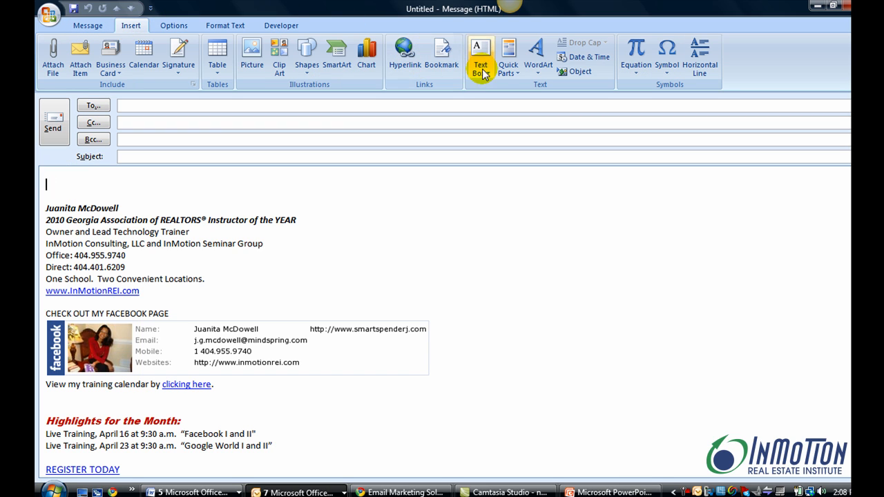
pyautogui.click(507, 55)
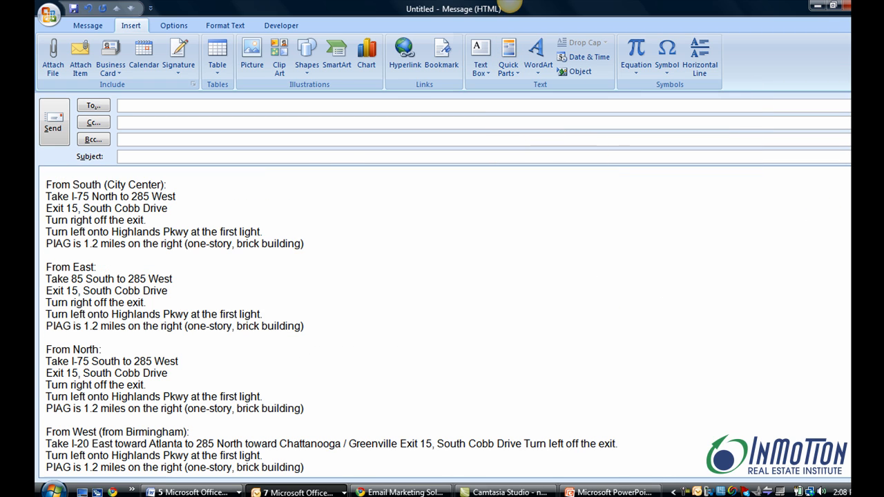
pyautogui.moveTo(192, 267)
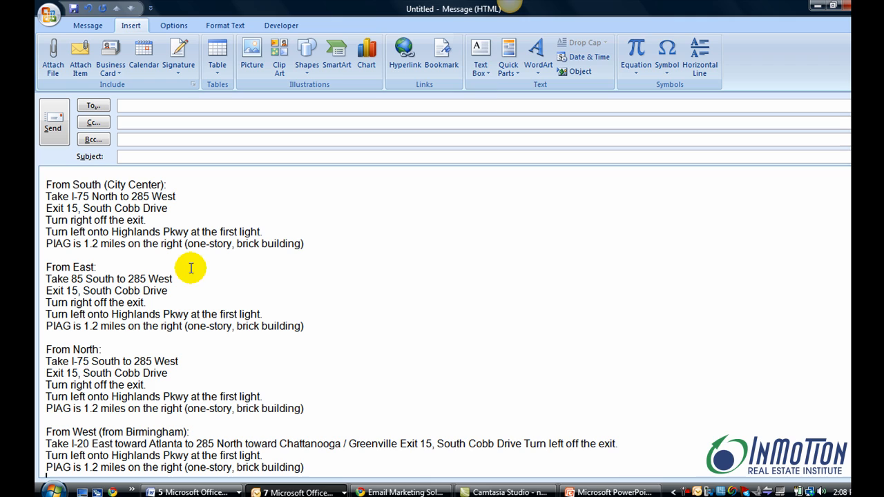
pyautogui.moveTo(509, 55)
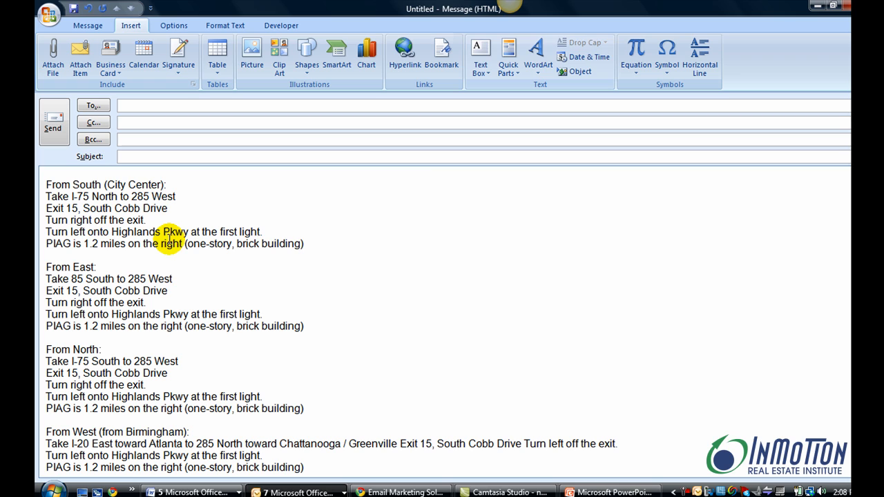
# Step: Start the Building Blocks Organizer from the Directions entry in the Quick Parts gallery
pyautogui.click(508, 55)
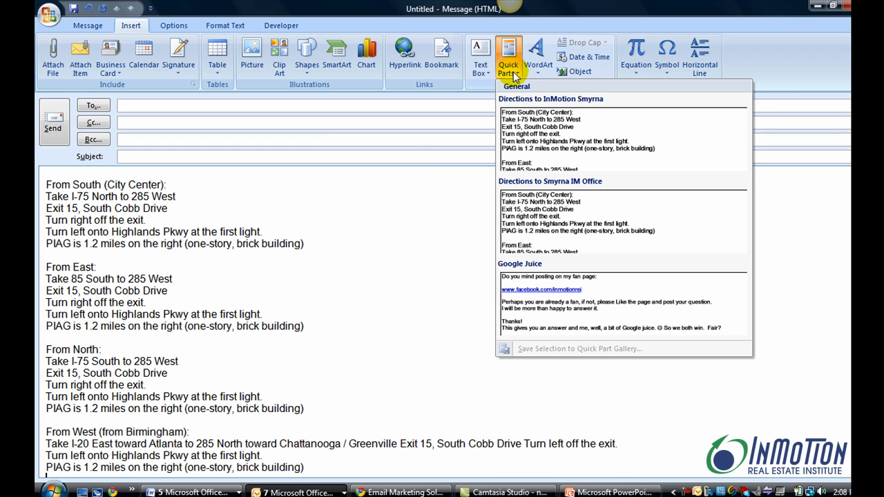
pyautogui.moveTo(537, 130)
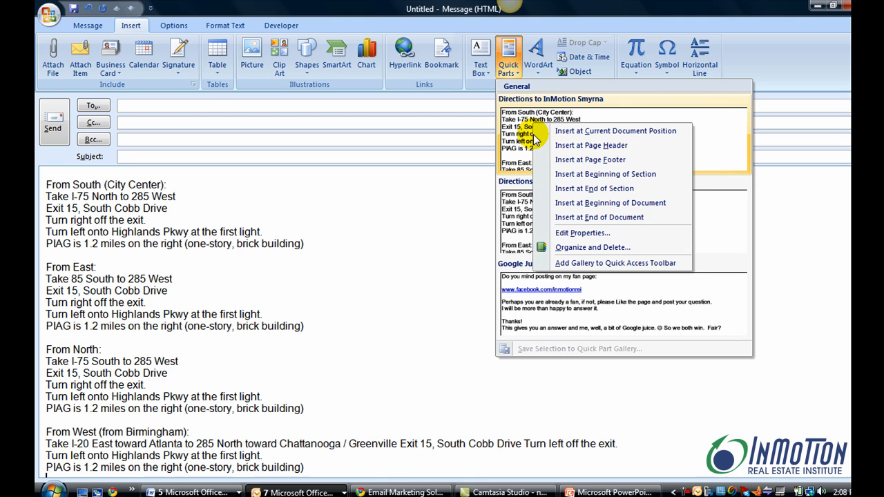
pyautogui.moveTo(634, 131)
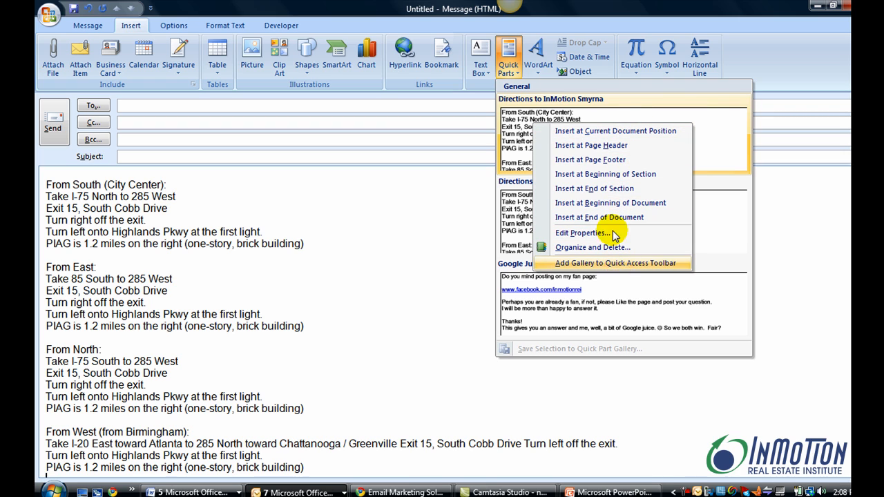
pyautogui.moveTo(598, 248)
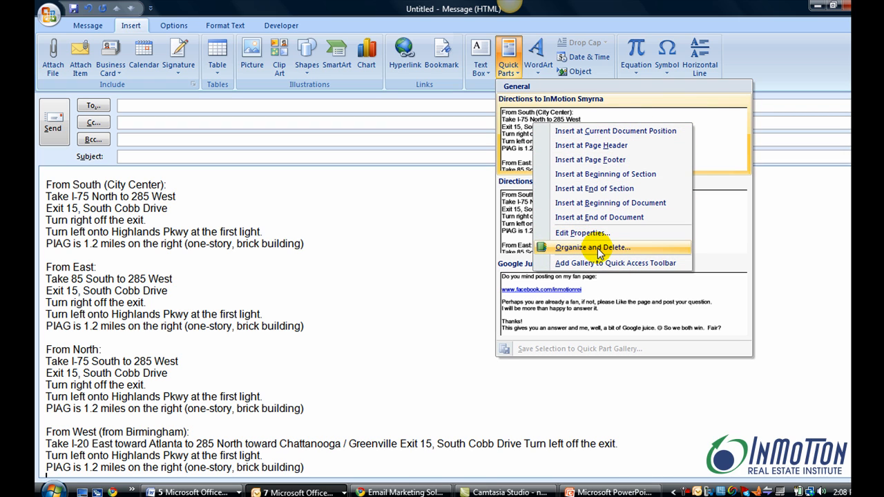
pyautogui.click(592, 247)
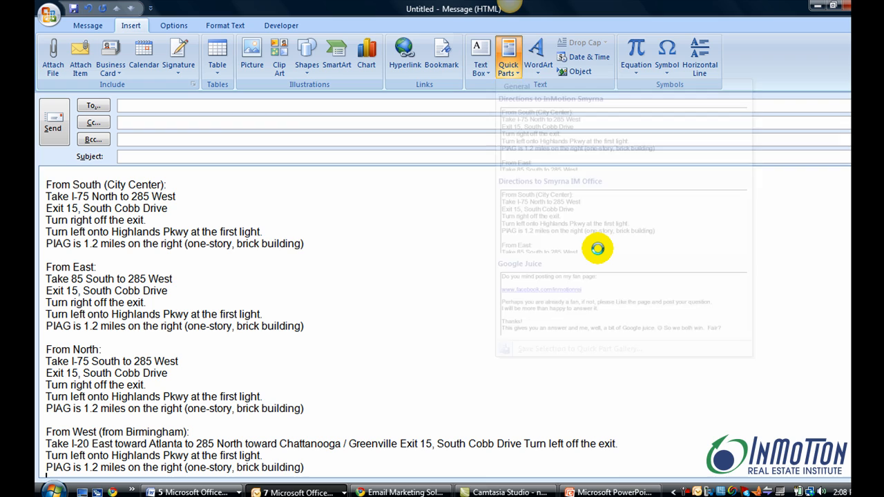
pyautogui.click(507, 55)
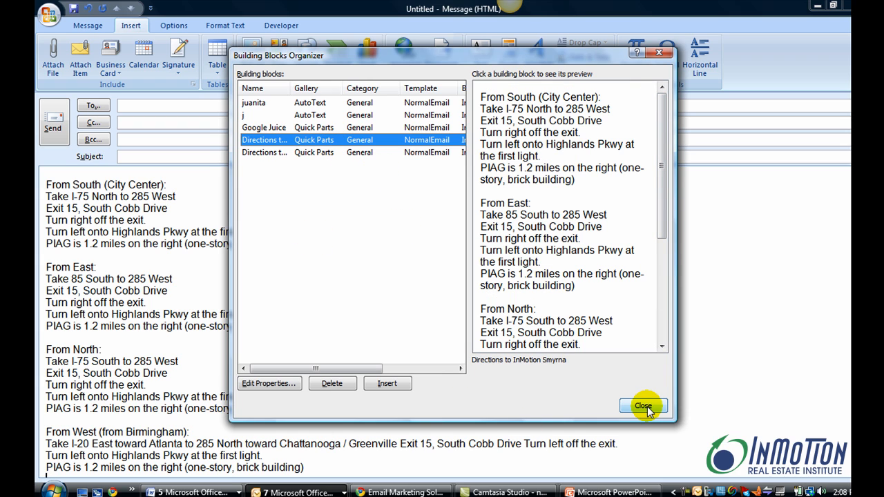
pyautogui.click(643, 405)
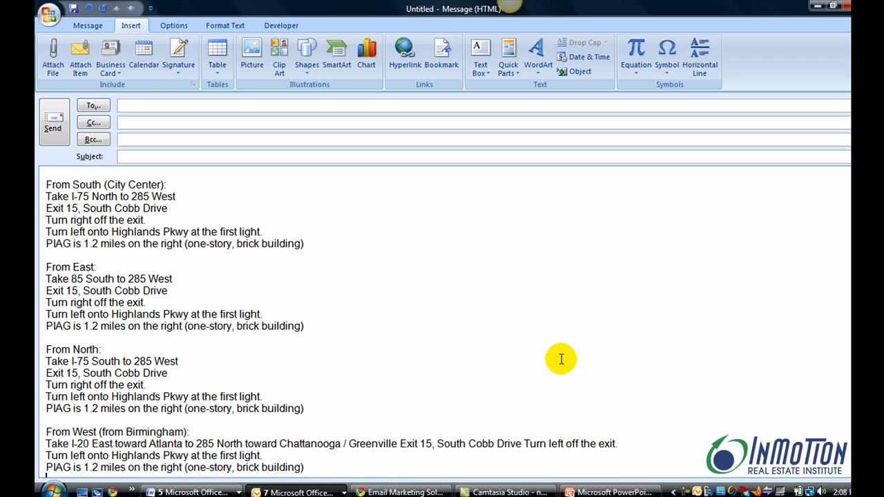
# Step: In a new message, insert the InMotion Real Estate Institute logo picture from the Desktop
pyautogui.click(87, 25)
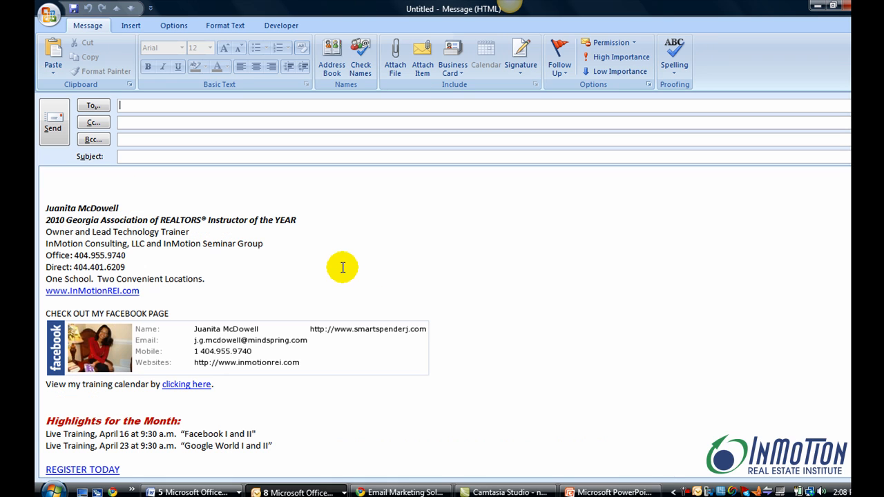
pyautogui.moveTo(135, 184)
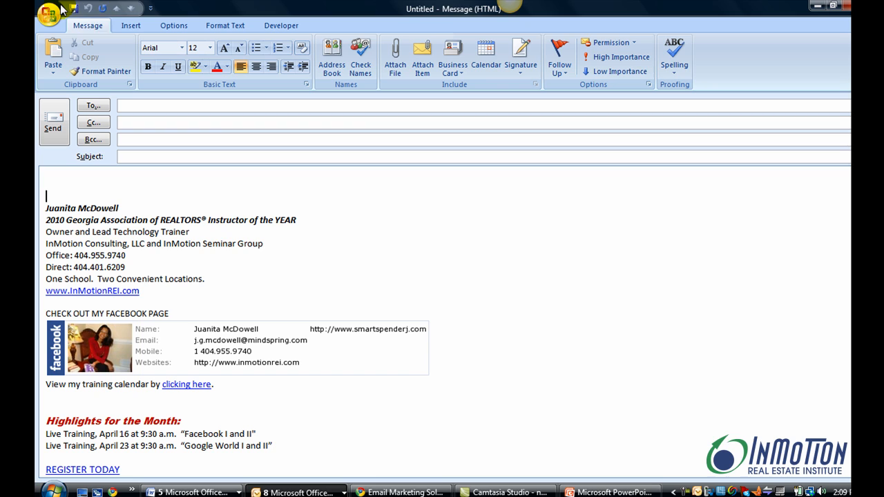
pyautogui.click(131, 26)
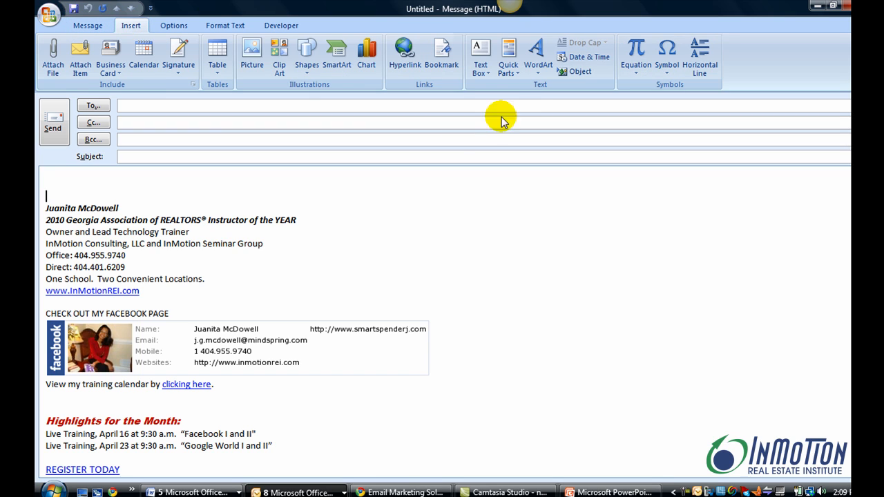
pyautogui.moveTo(107, 107)
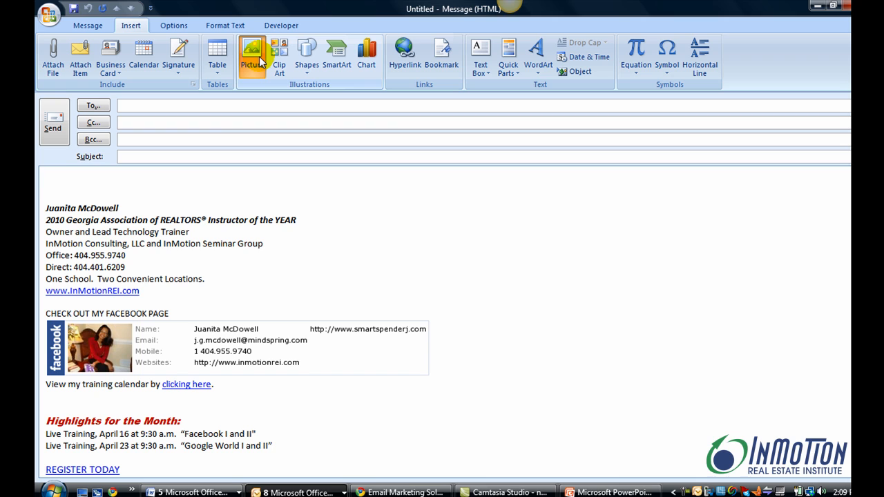
pyautogui.click(252, 55)
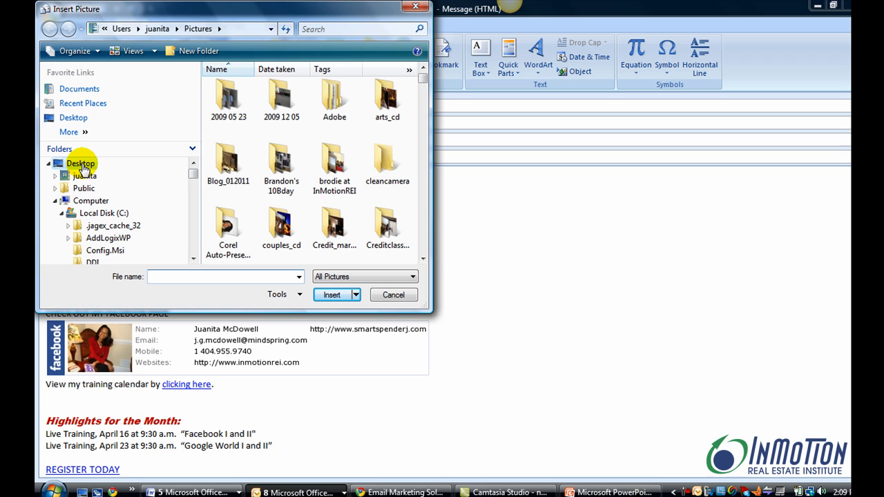
pyautogui.click(81, 163)
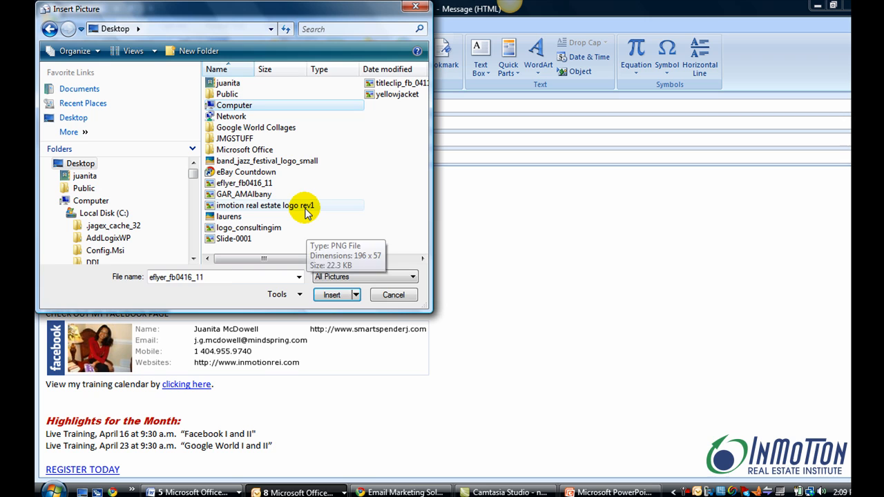
pyautogui.click(393, 295)
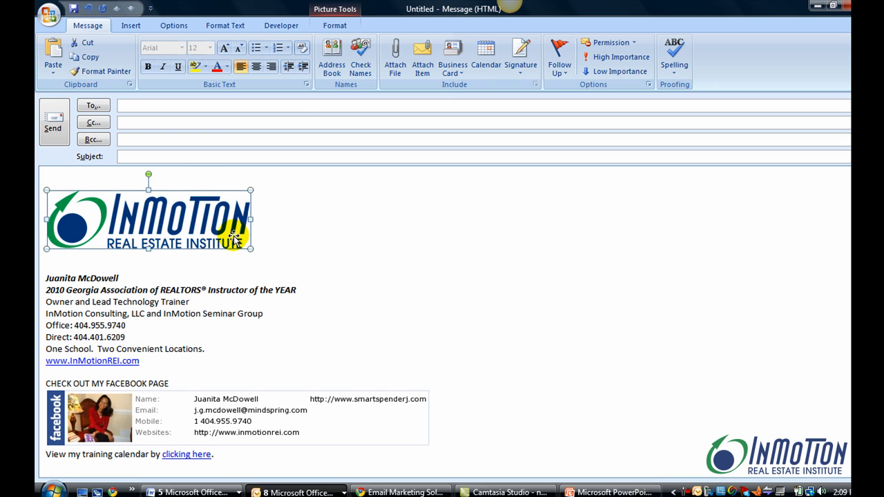
# Step: Save the selected logo as a Quick Part named 'InMotion Logo' and start a fresh message
pyautogui.click(130, 25)
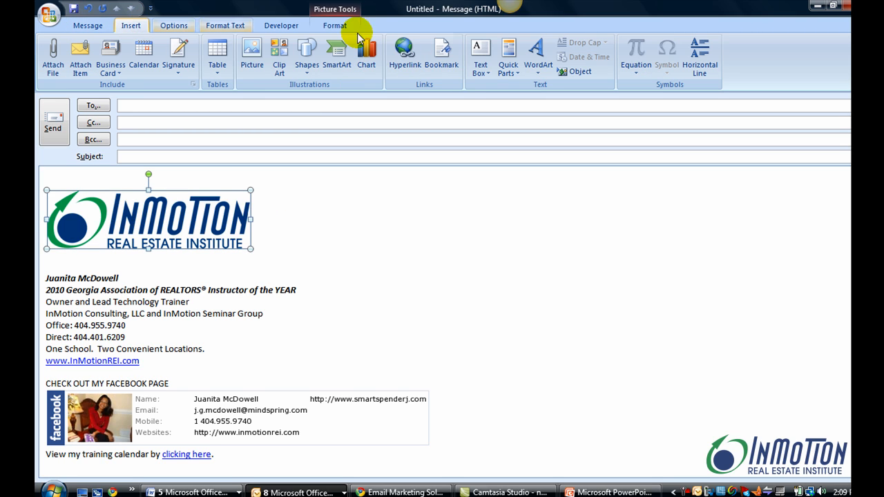
pyautogui.click(507, 55)
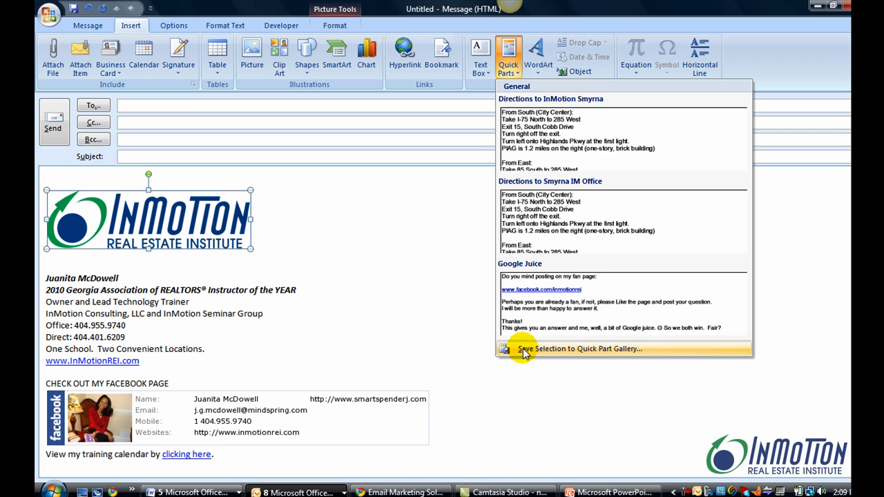
pyautogui.moveTo(604, 355)
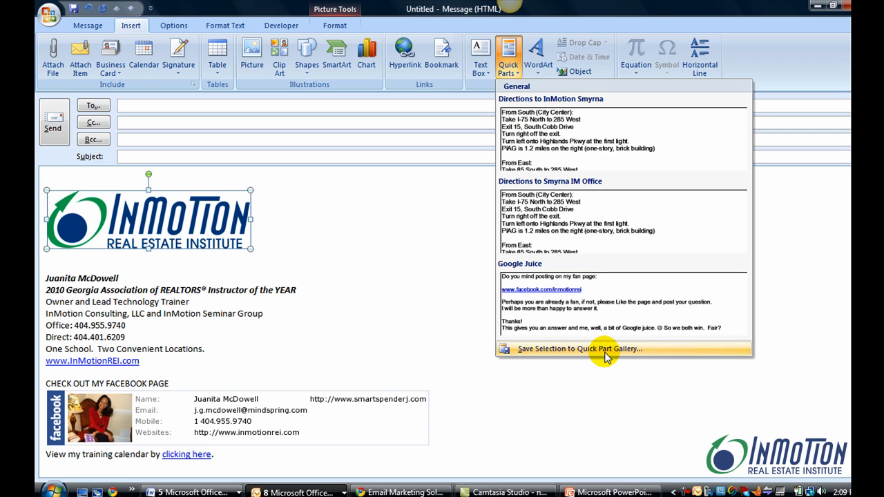
pyautogui.click(580, 348)
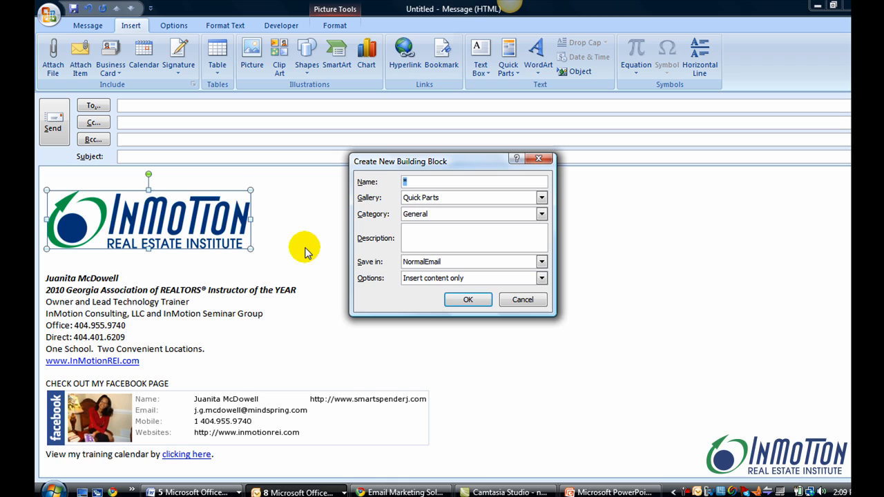
pyautogui.write('1')
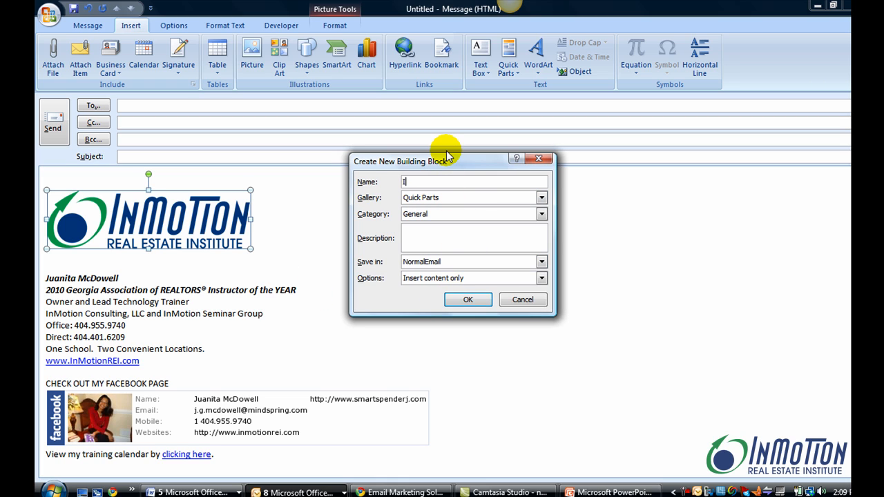
pyautogui.write('InMotion Logo')
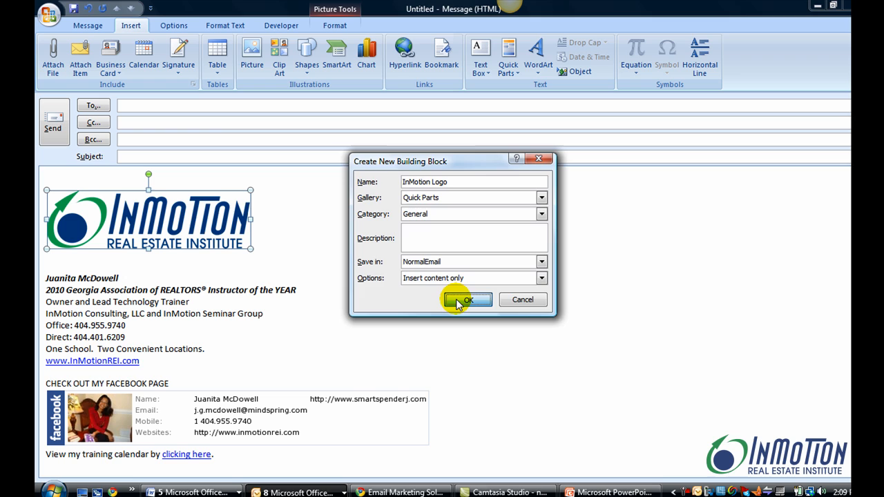
pyautogui.click(466, 299)
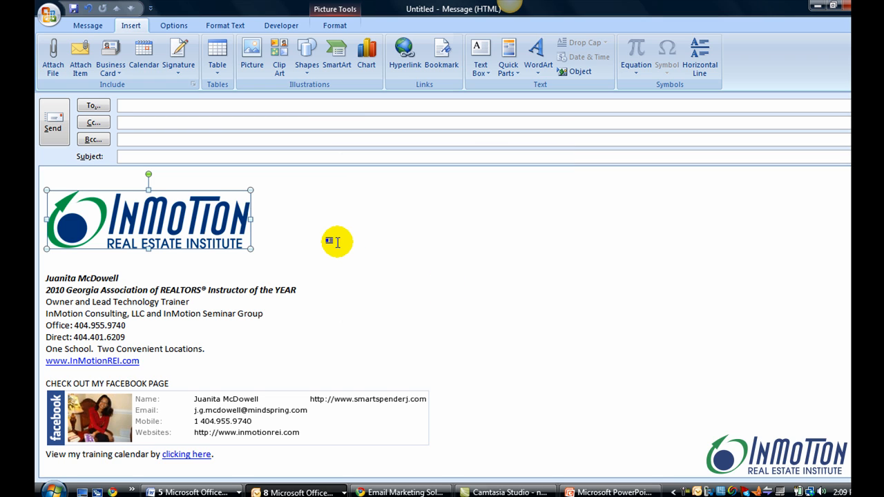
pyautogui.click(87, 26)
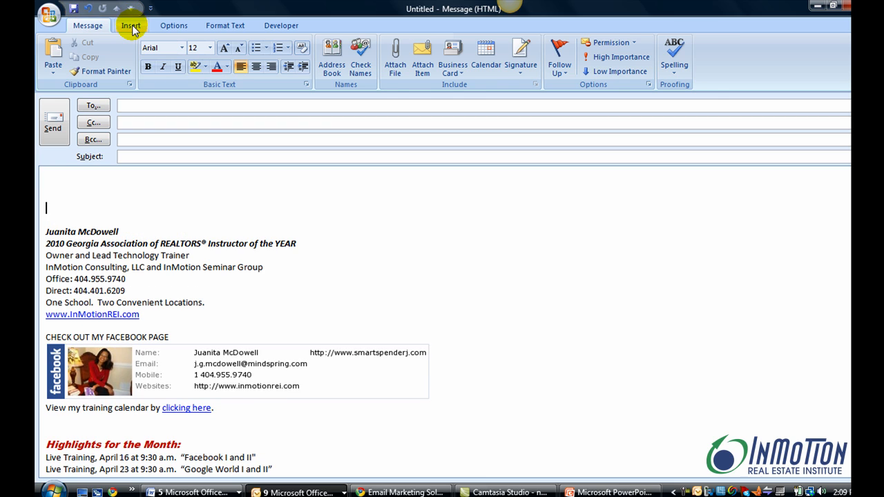
# Step: Insert the saved InMotion Logo Quick Part above the signature in the new message
pyautogui.click(131, 26)
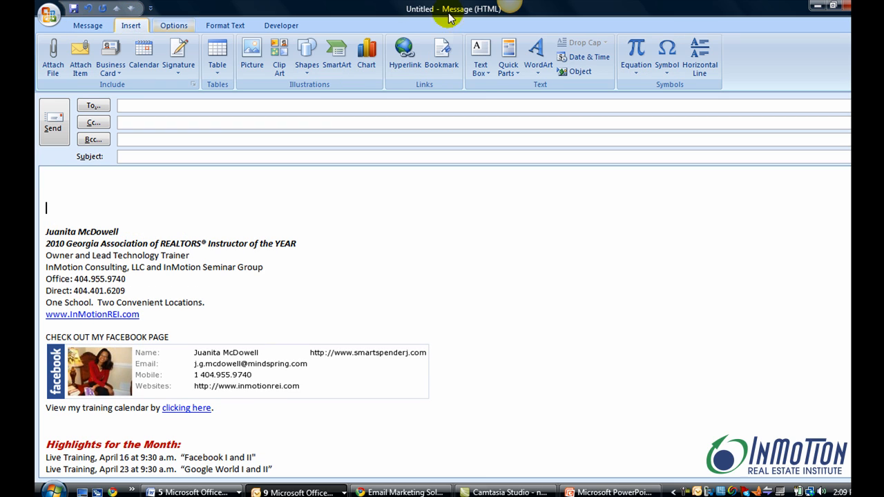
pyautogui.click(508, 55)
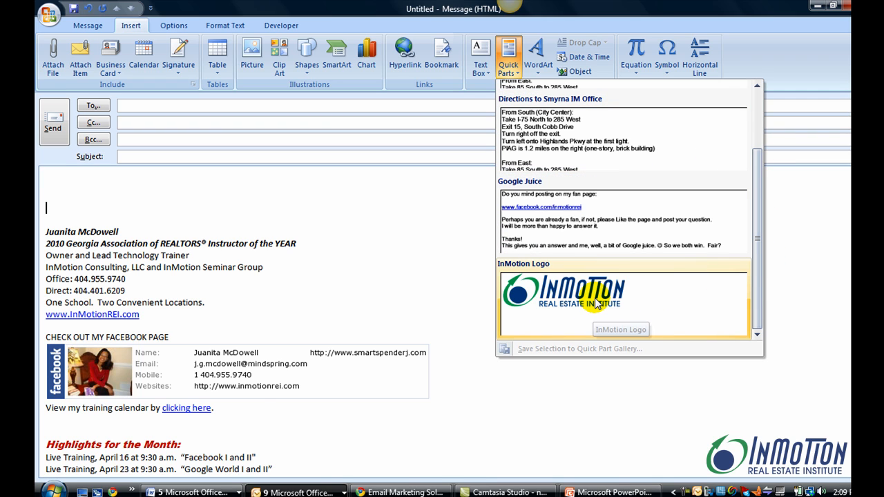
pyautogui.click(621, 303)
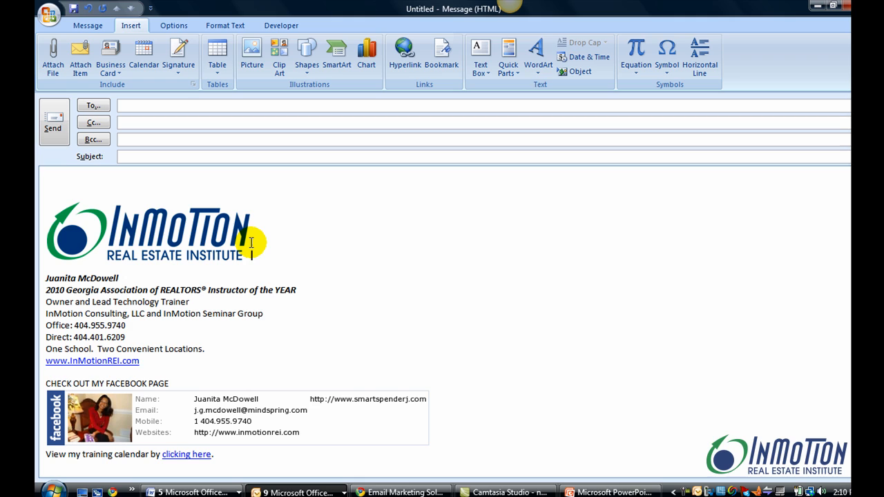